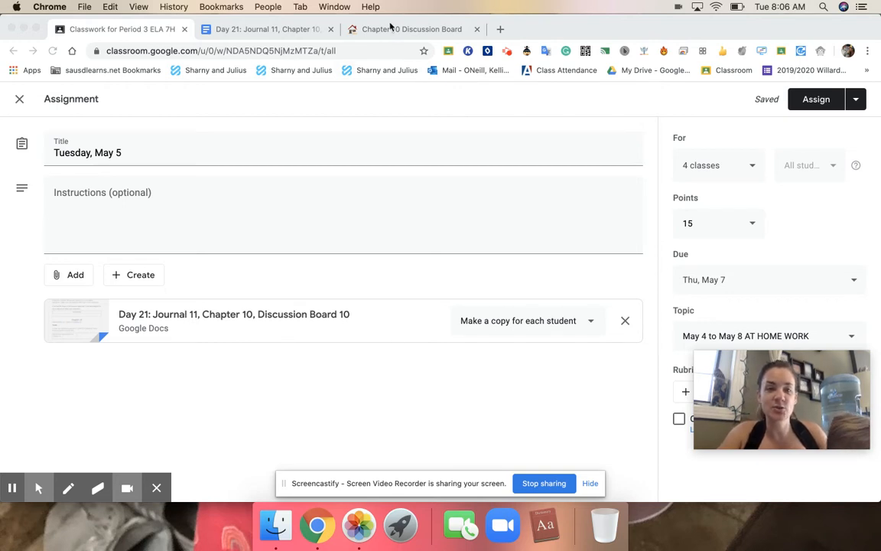
# Step: Switch from the Tuesday, May 5 assignment to the Chapter 10 Discussion Board tab
pyautogui.click(408, 29)
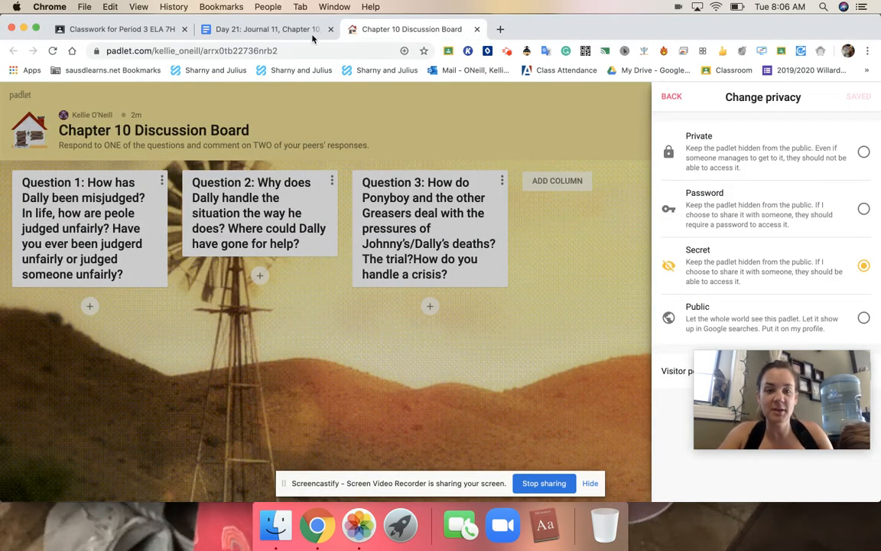
# Step: Bring up the Day 21 Doc and scroll through Journal 11, Chapter 10 and Discussion Board 10
pyautogui.click(264, 29)
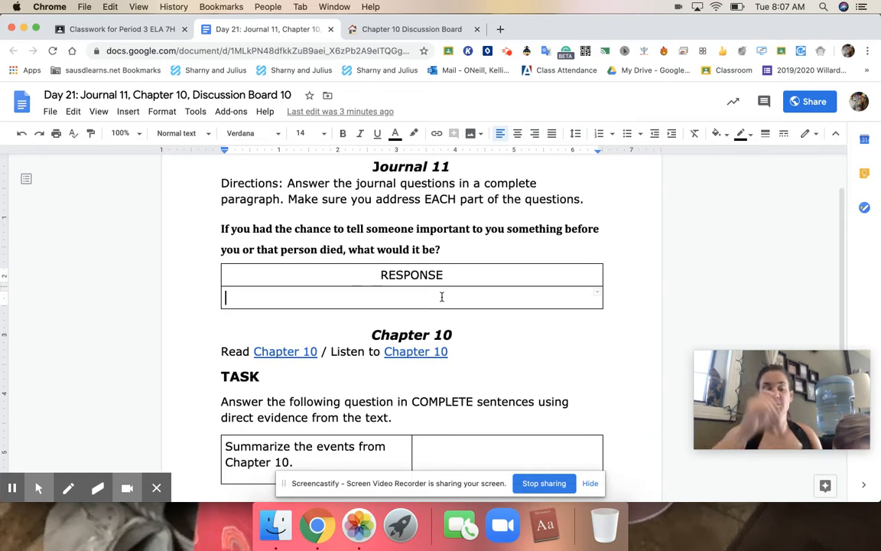
pyautogui.scroll(-3)
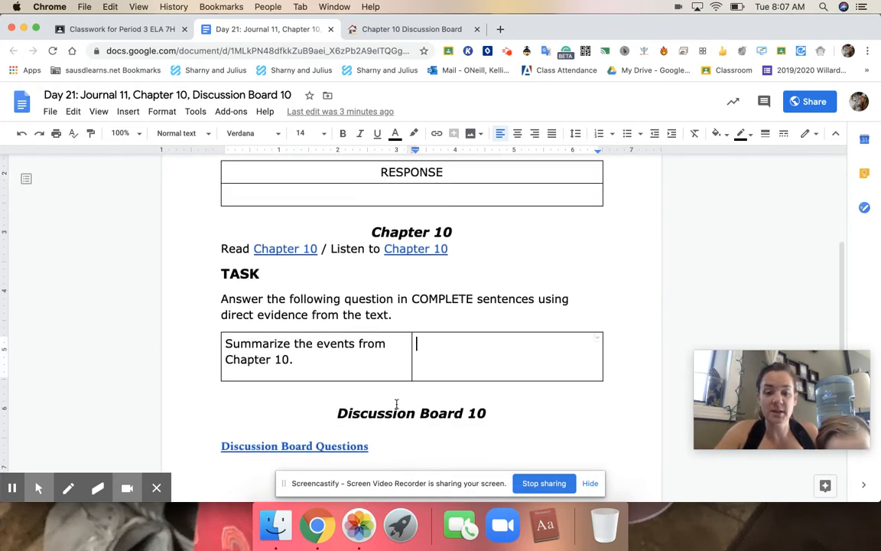
pyautogui.scroll(-3)
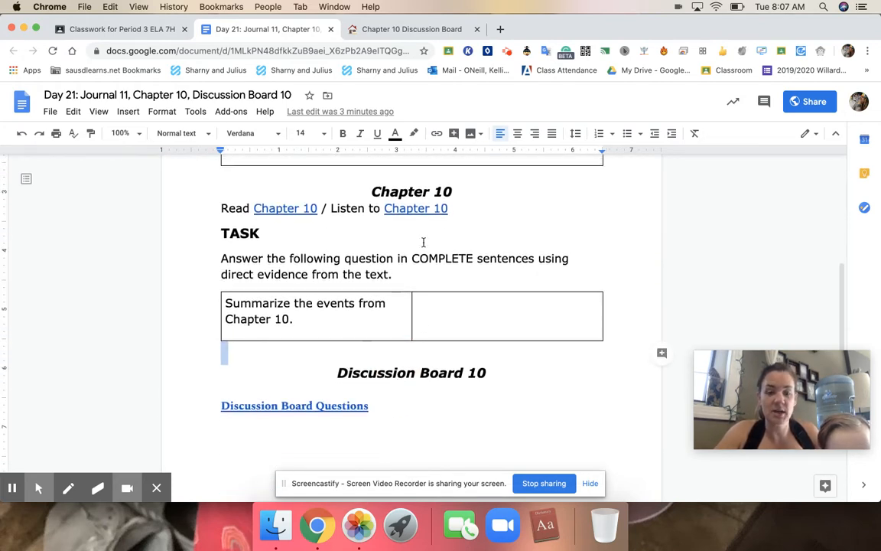
# Step: On the Padlet board, close privacy settings and edit Question 1 to fix 'judgerd' to 'judged'
pyautogui.click(410, 29)
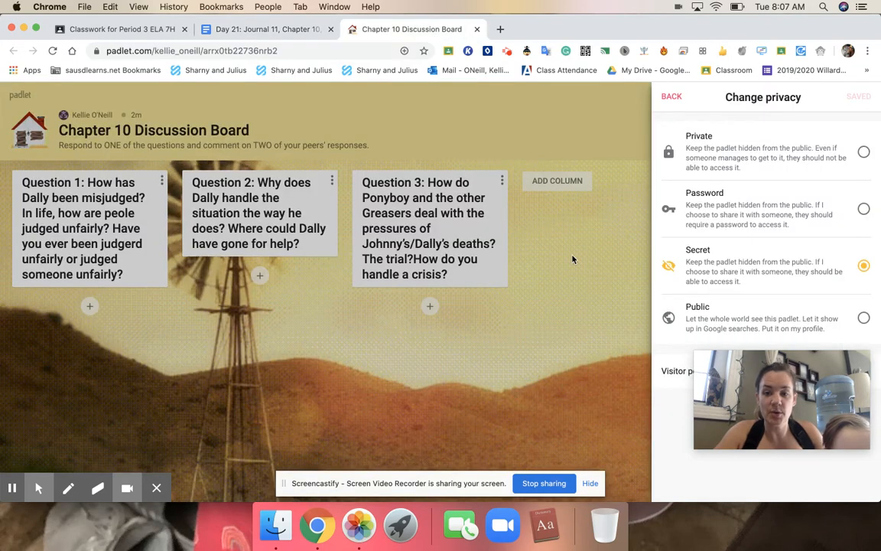
pyautogui.click(671, 96)
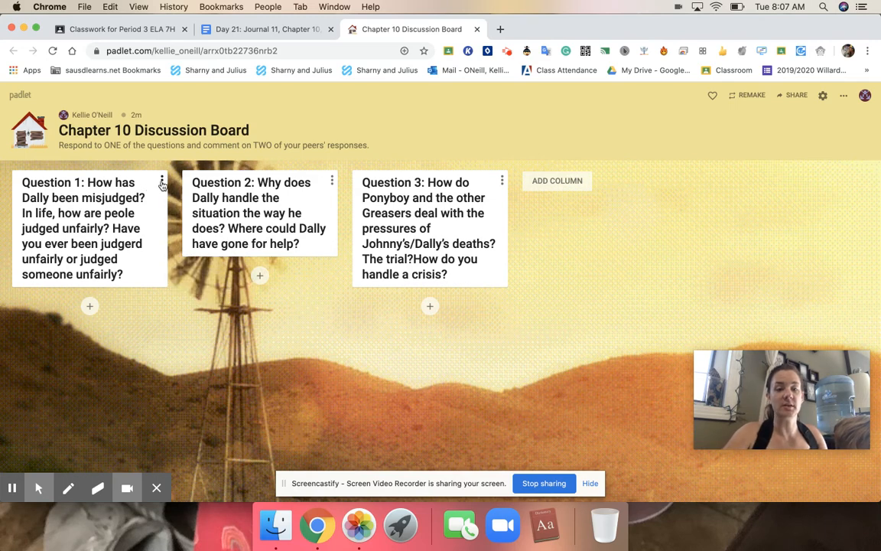
pyautogui.click(84, 228)
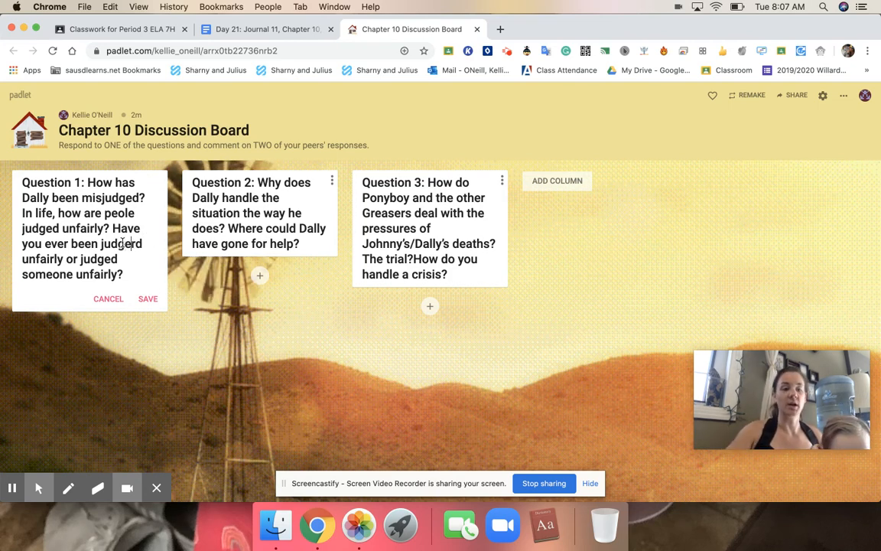
pyautogui.click(148, 299)
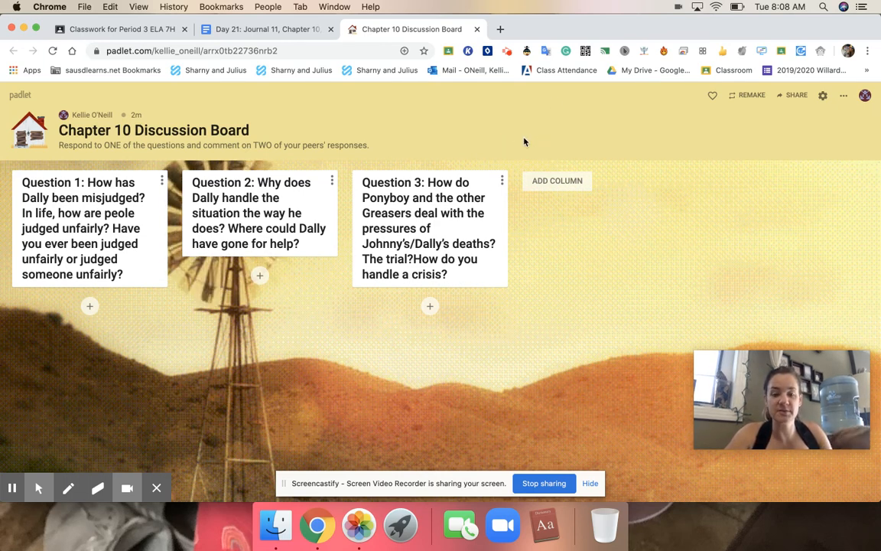
pyautogui.moveTo(523, 213)
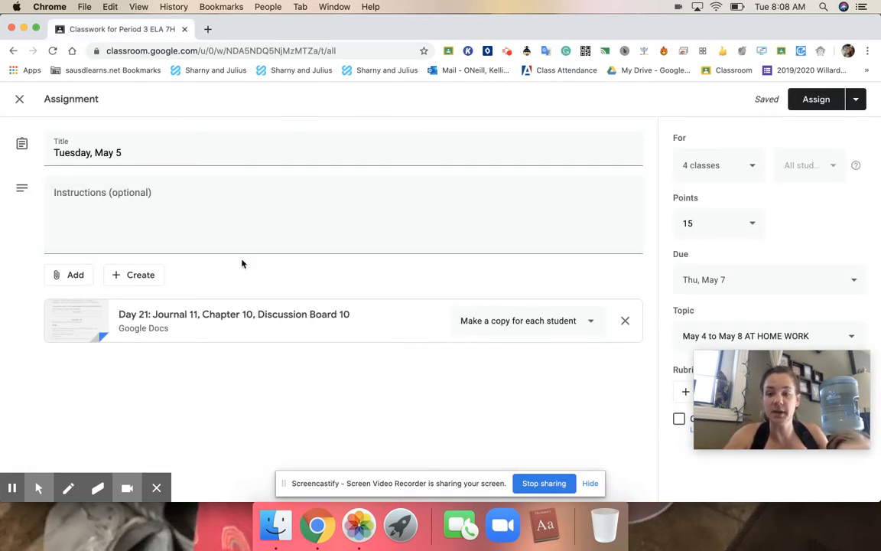
pyautogui.moveTo(601, 265)
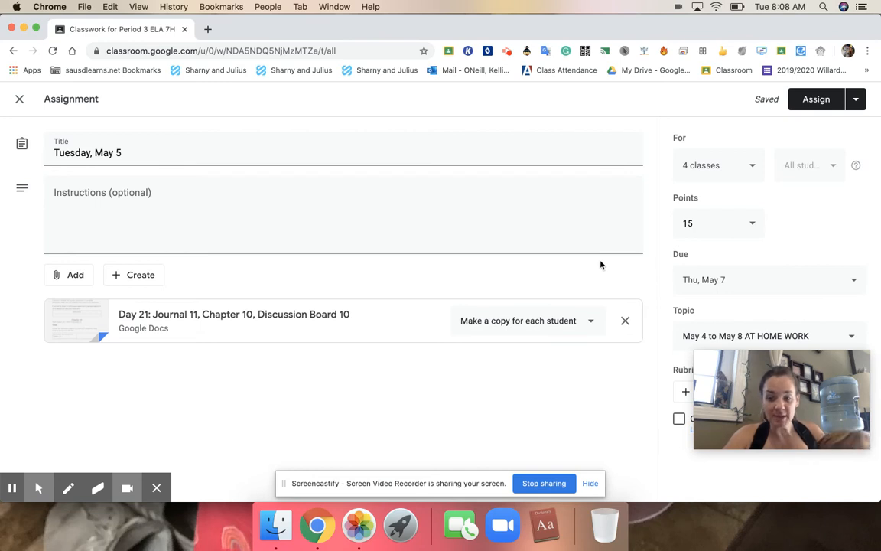
pyautogui.moveTo(390, 378)
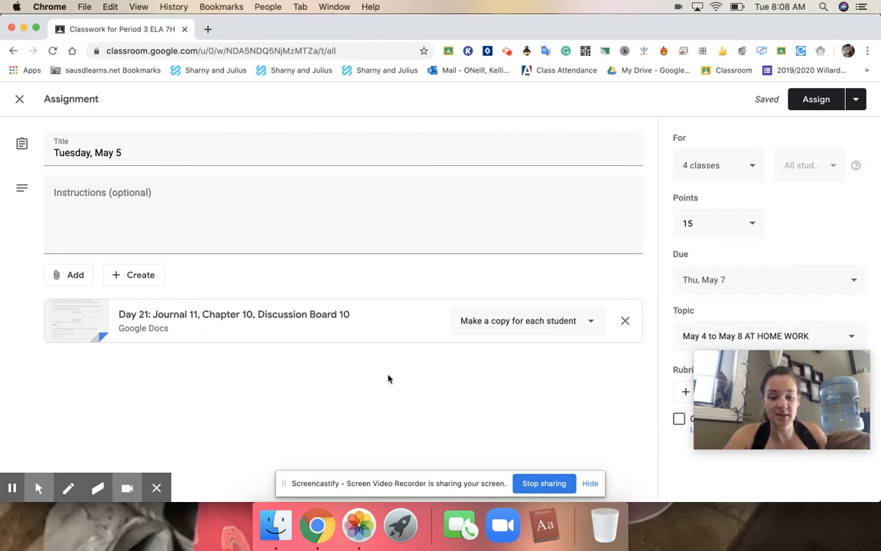